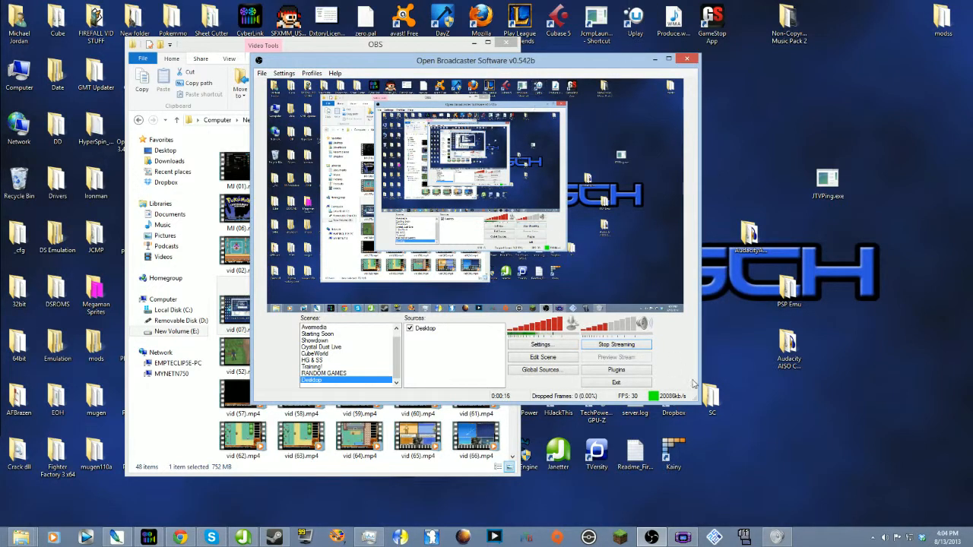
mouse_move(438, 356)
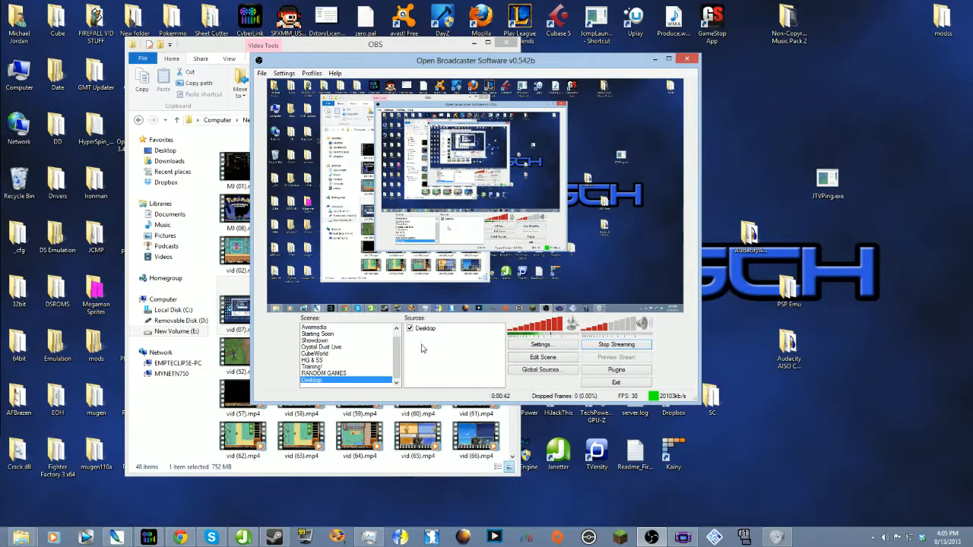
mouse_move(288, 318)
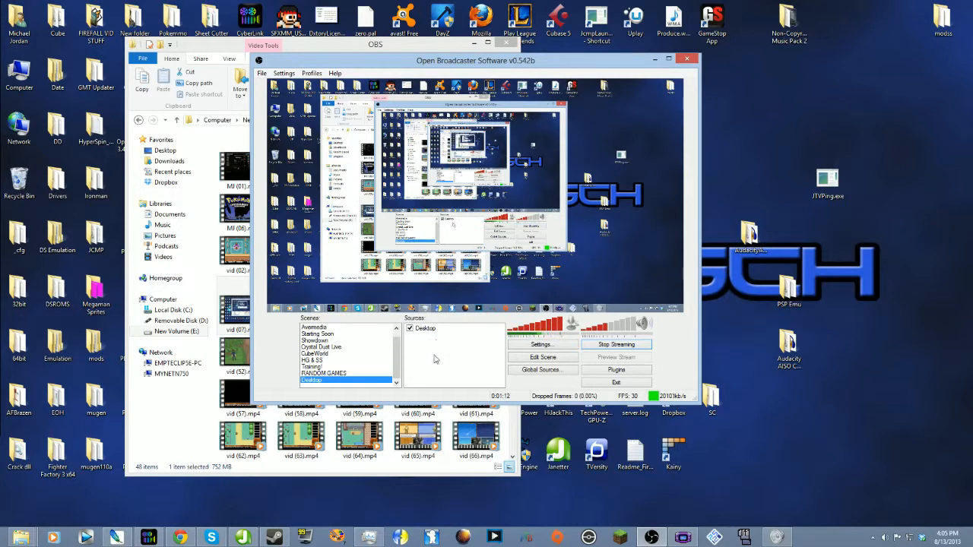
mouse_move(430, 348)
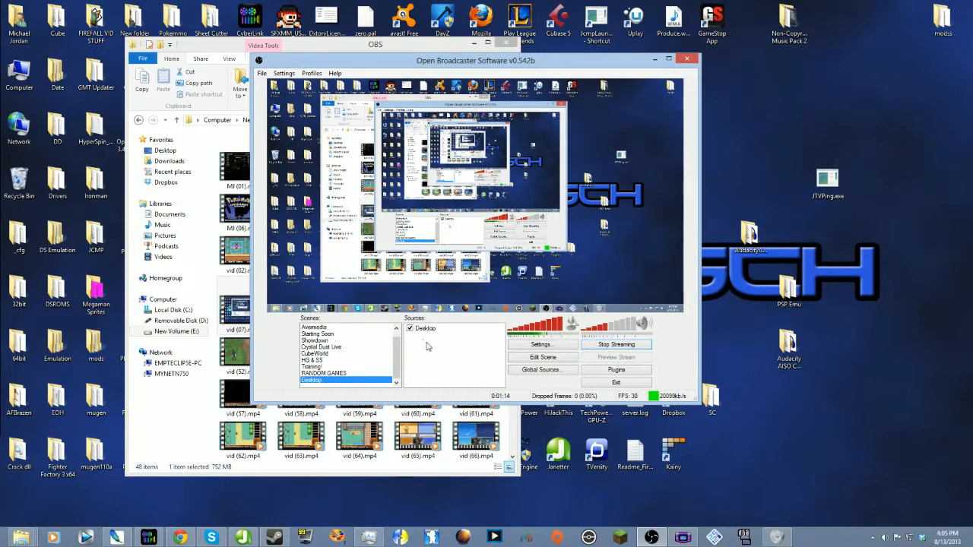
Step: Add an Image source named Image using CrystalDustOverlay.png from the PokePics folder
left_click(448, 348)
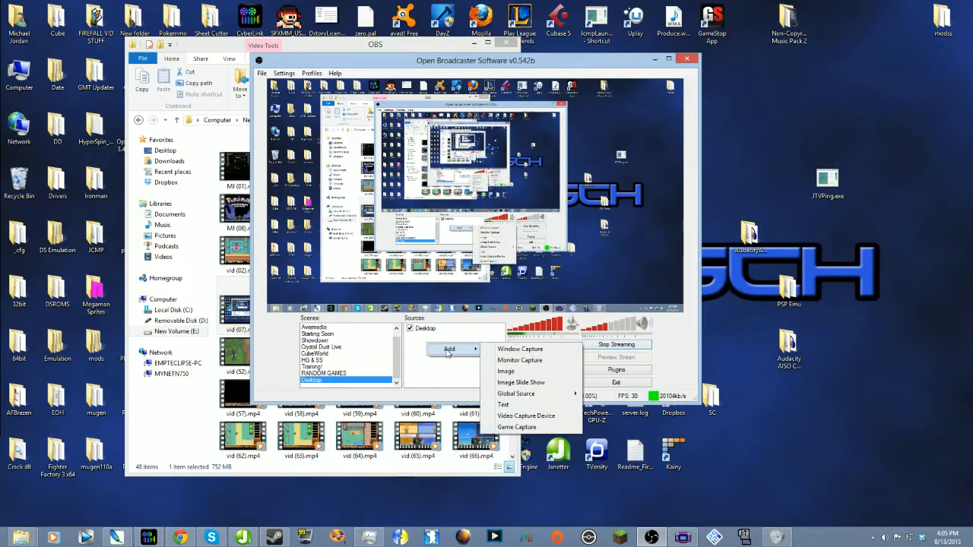
mouse_move(506, 371)
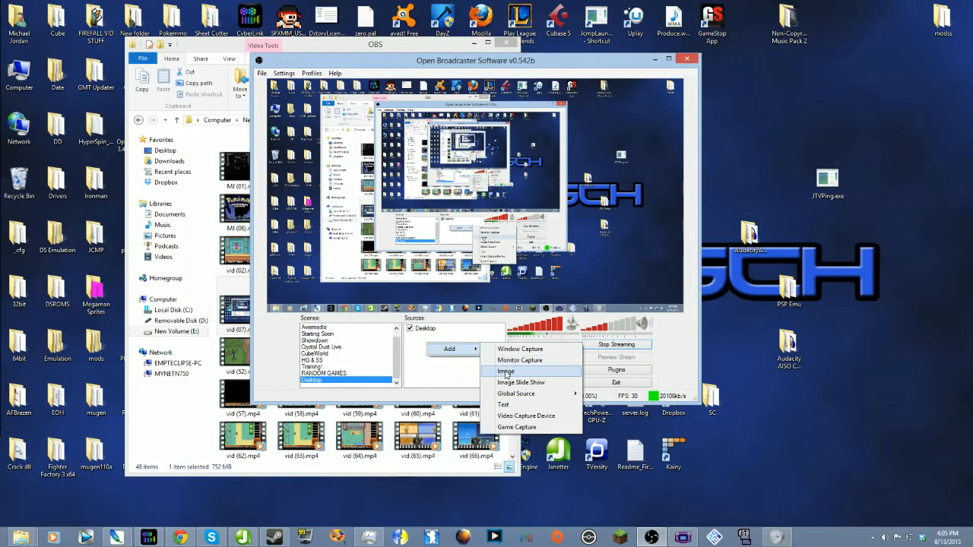
left_click(505, 371)
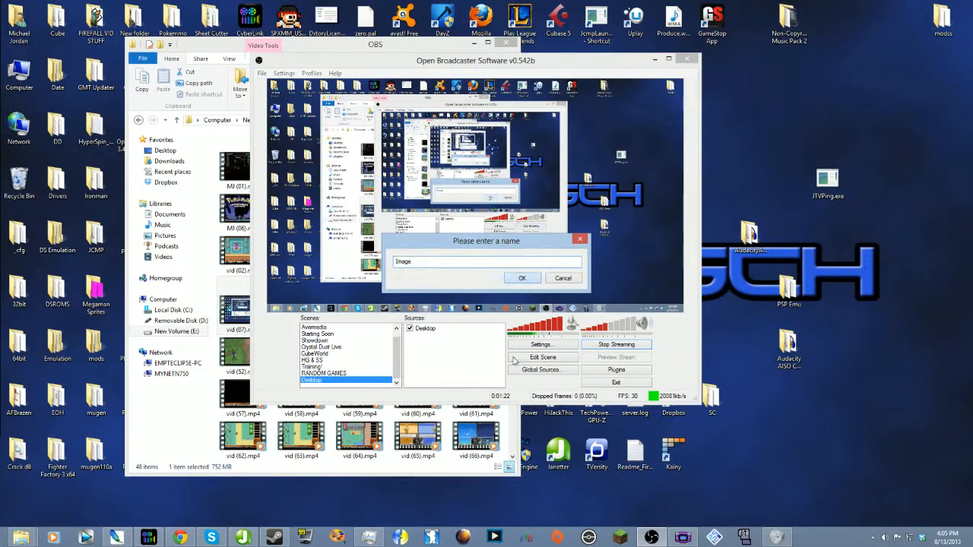
left_click(522, 277)
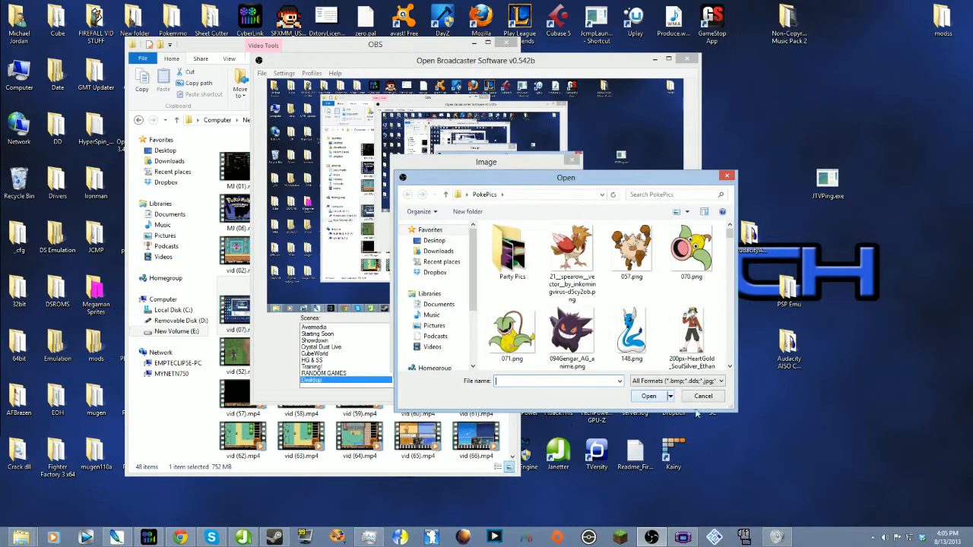
scroll("up", 3)
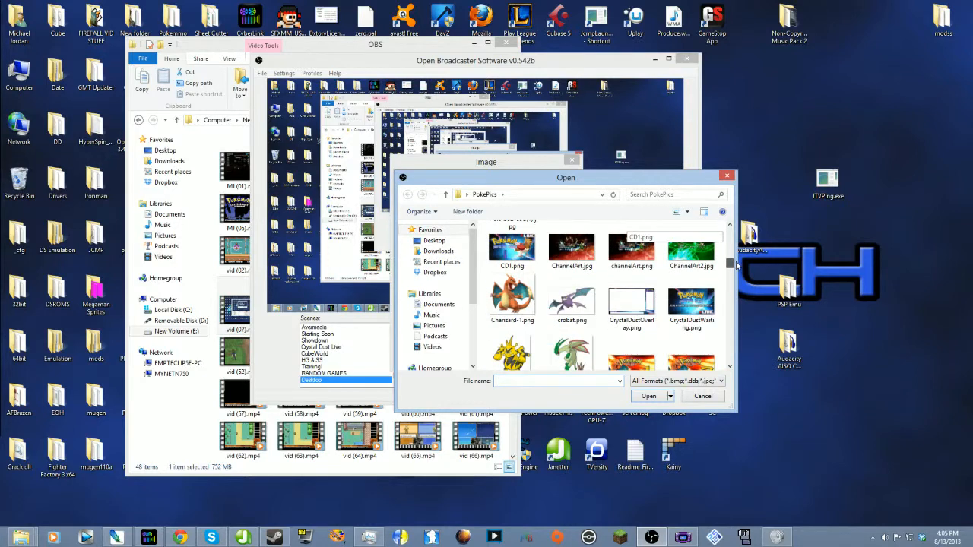
left_click(632, 301)
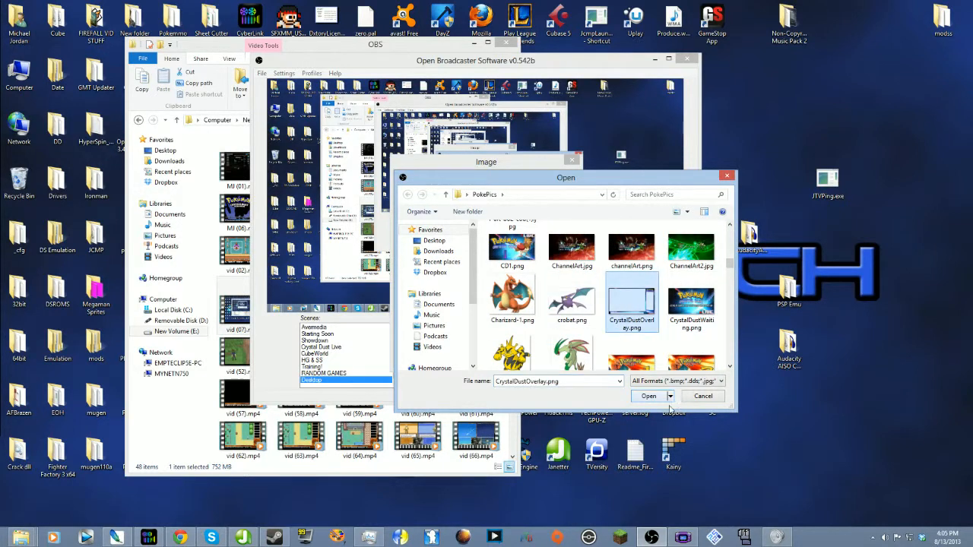
left_click(649, 396)
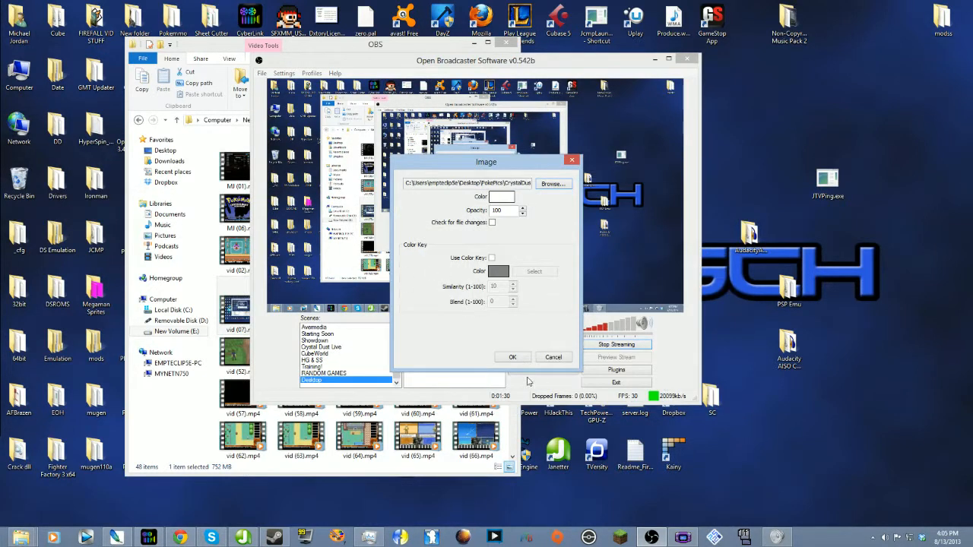
left_click(512, 357)
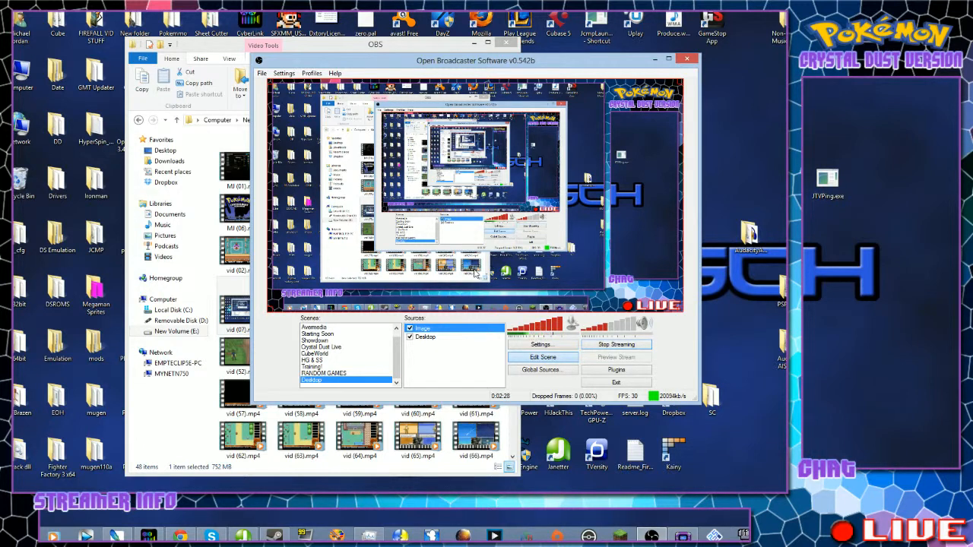
mouse_move(532, 173)
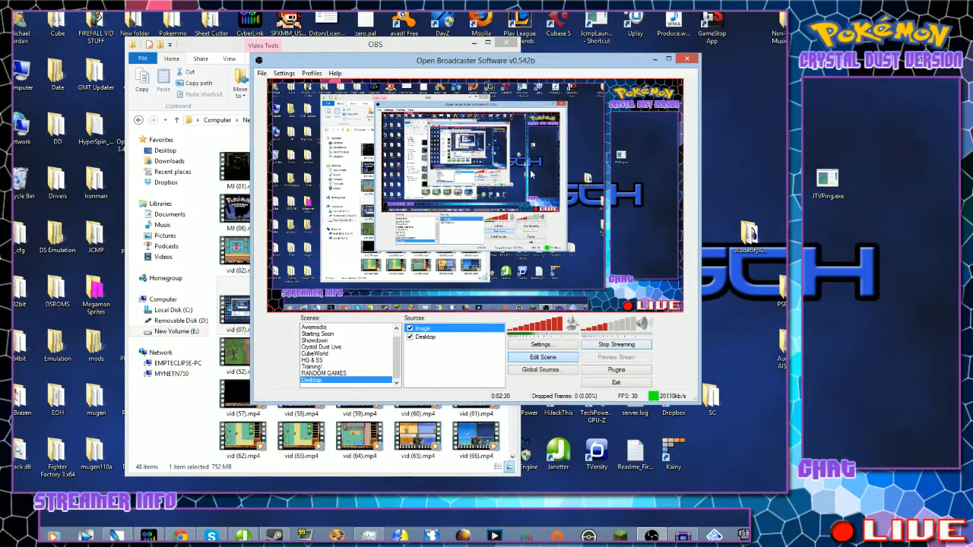
mouse_move(329, 181)
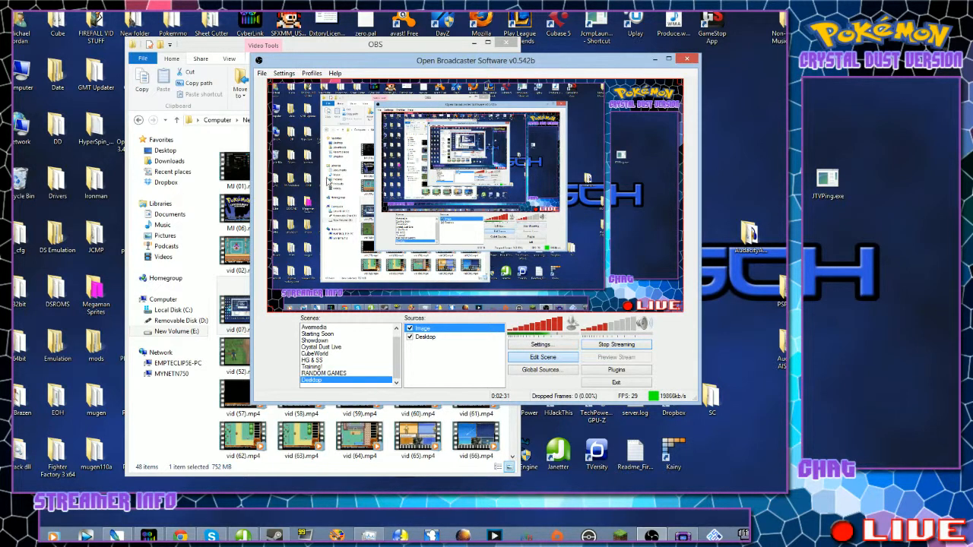
mouse_move(742, 297)
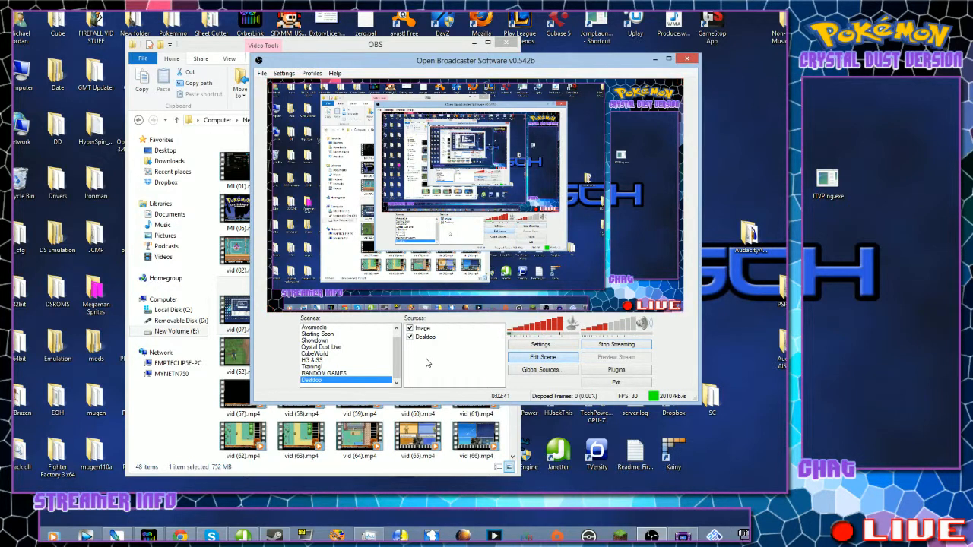
mouse_move(429, 348)
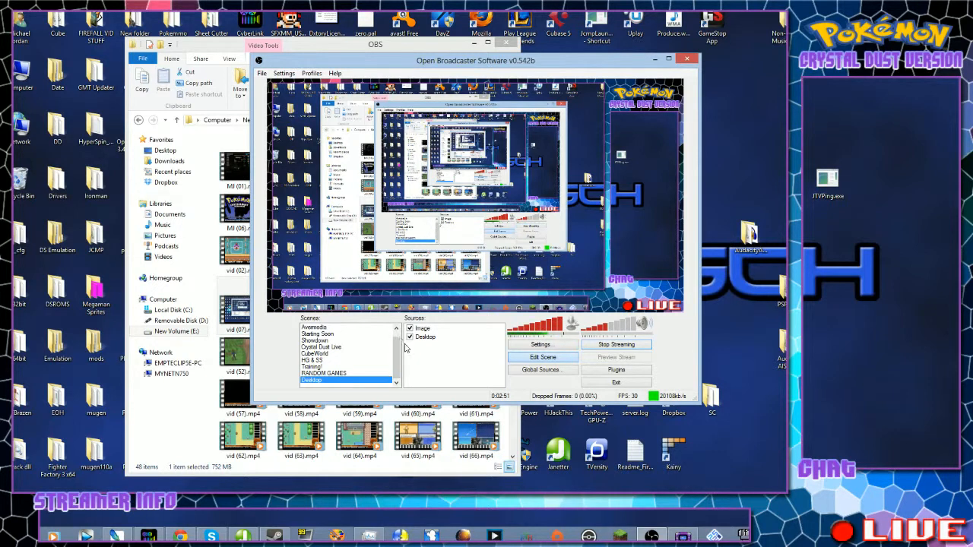
mouse_move(435, 364)
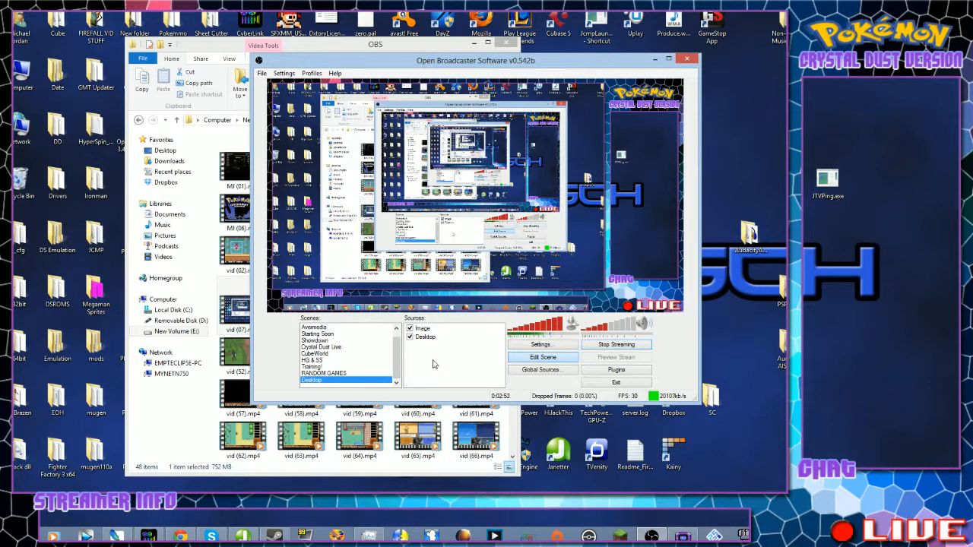
mouse_move(221, 74)
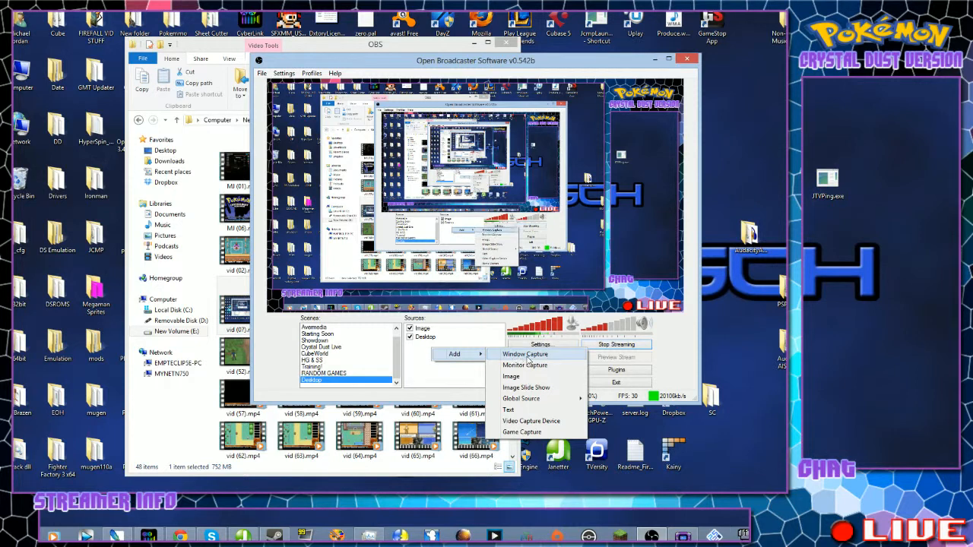
Step: Add a Window Capture source capturing the VisualBoyAdvance emulator window
left_click(524, 354)
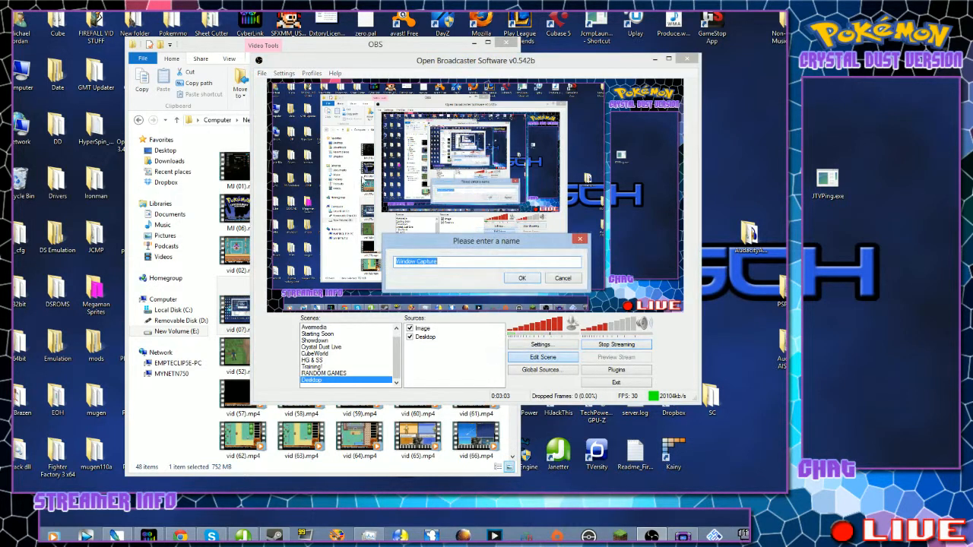
left_click(521, 277)
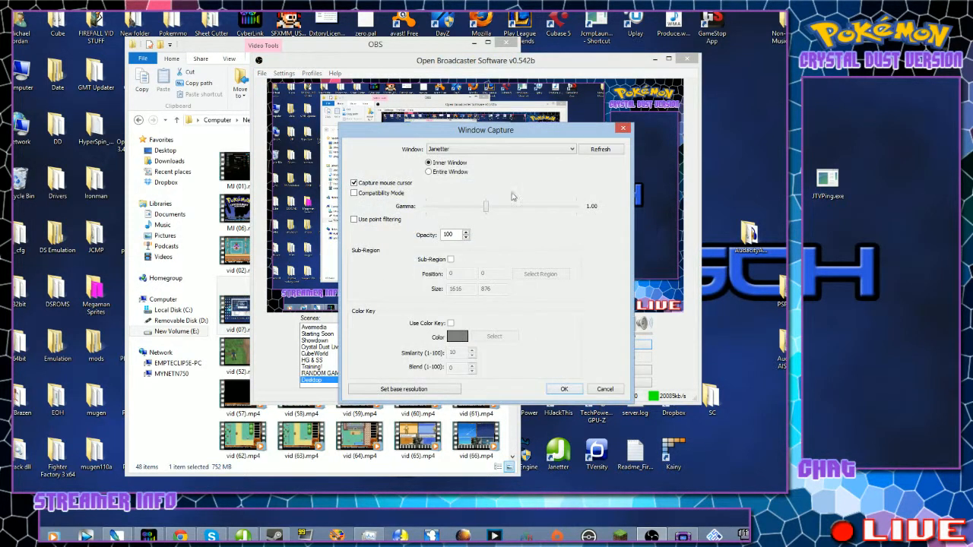
left_click(570, 149)
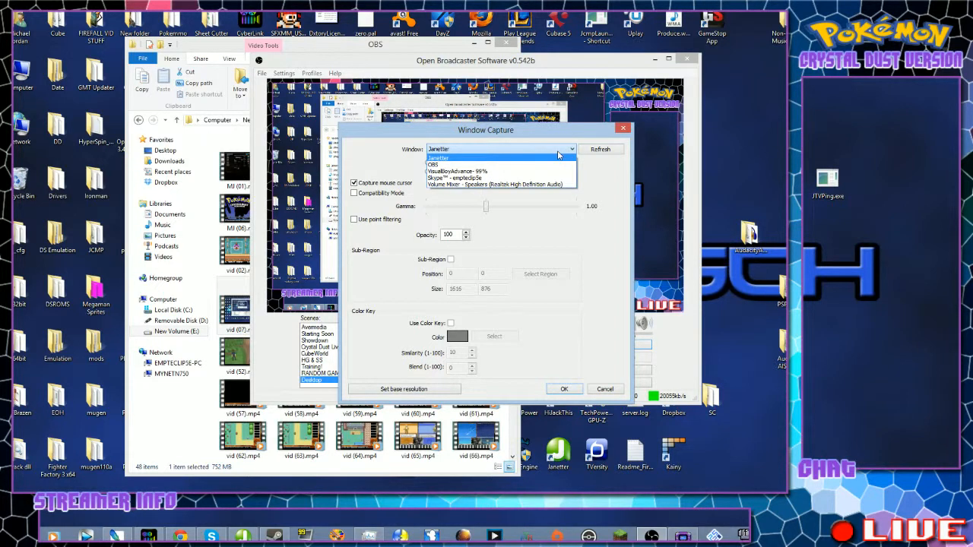
left_click(438, 158)
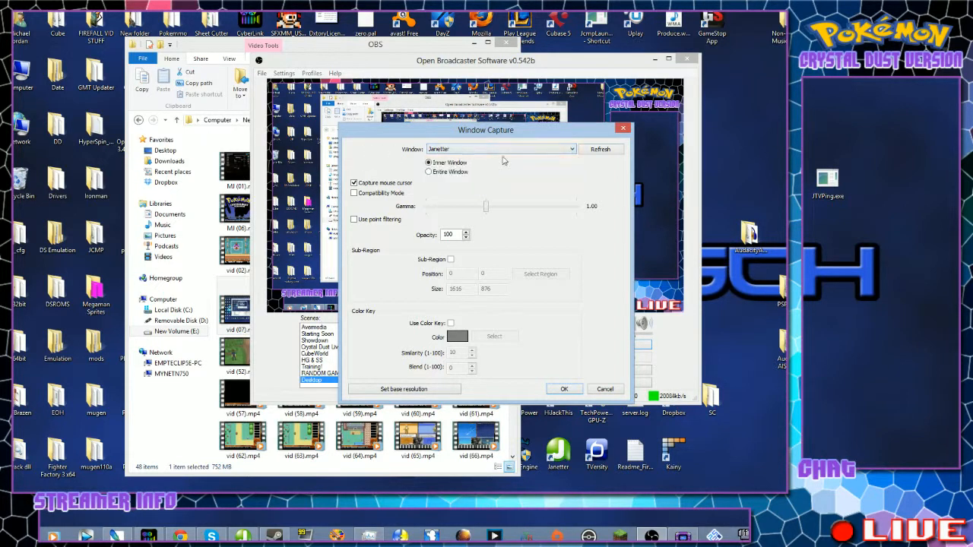
left_click(572, 149)
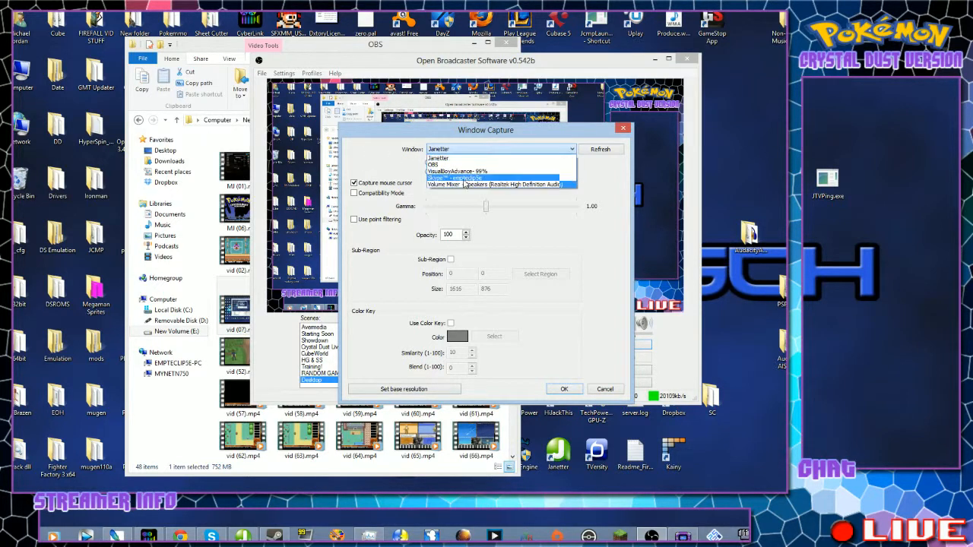
left_click(456, 179)
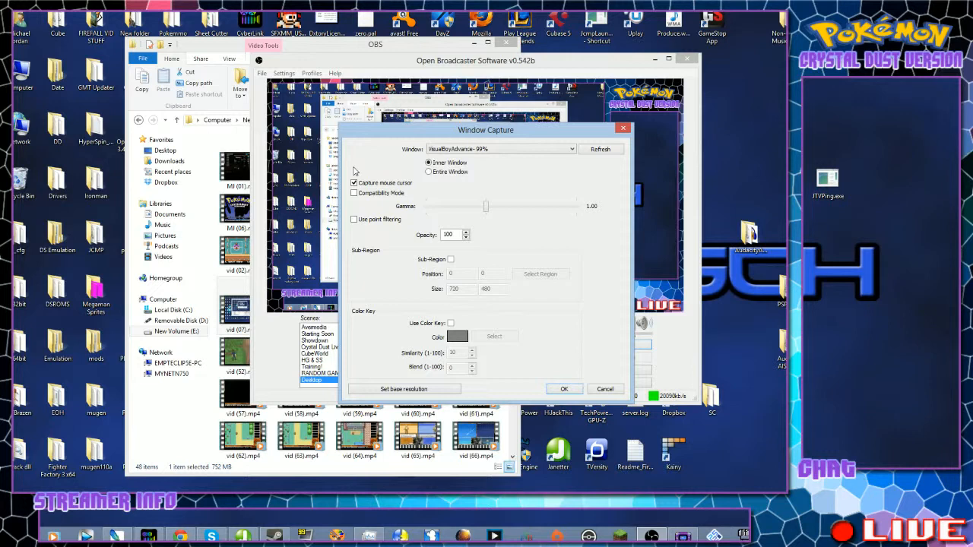
mouse_move(391, 181)
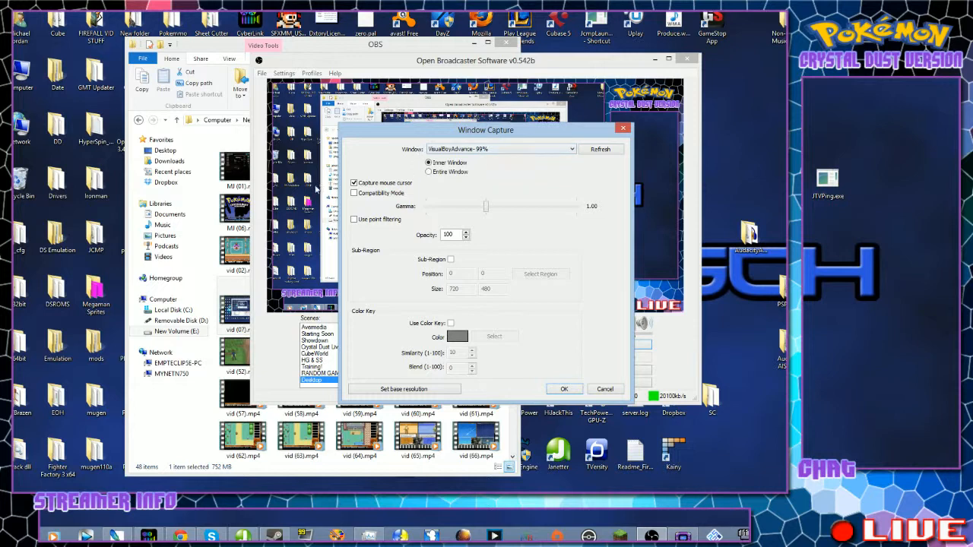
mouse_move(358, 200)
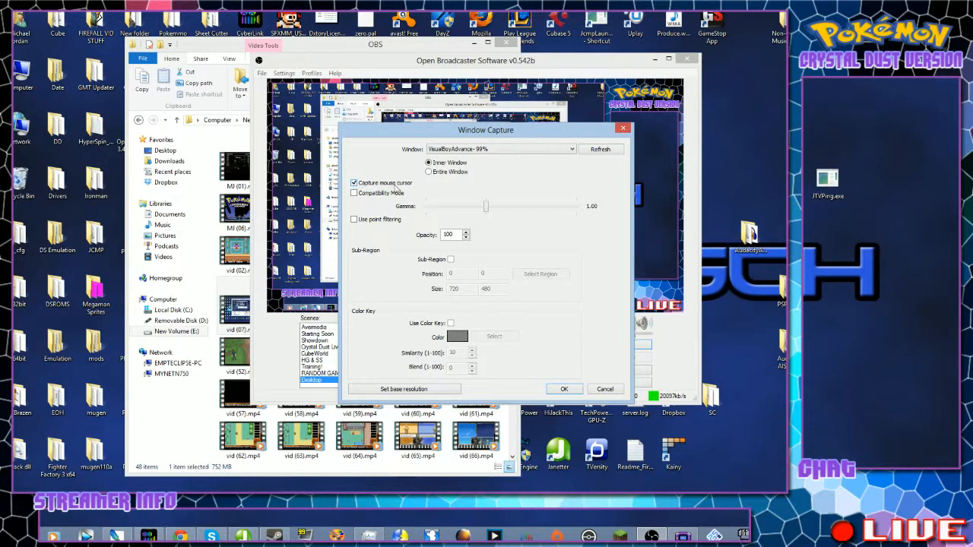
mouse_move(418, 196)
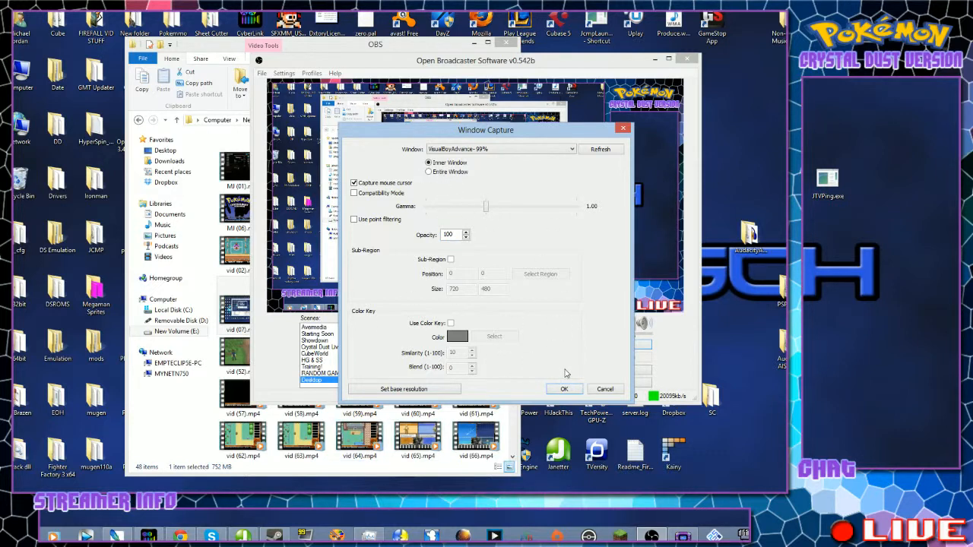
left_click(564, 389)
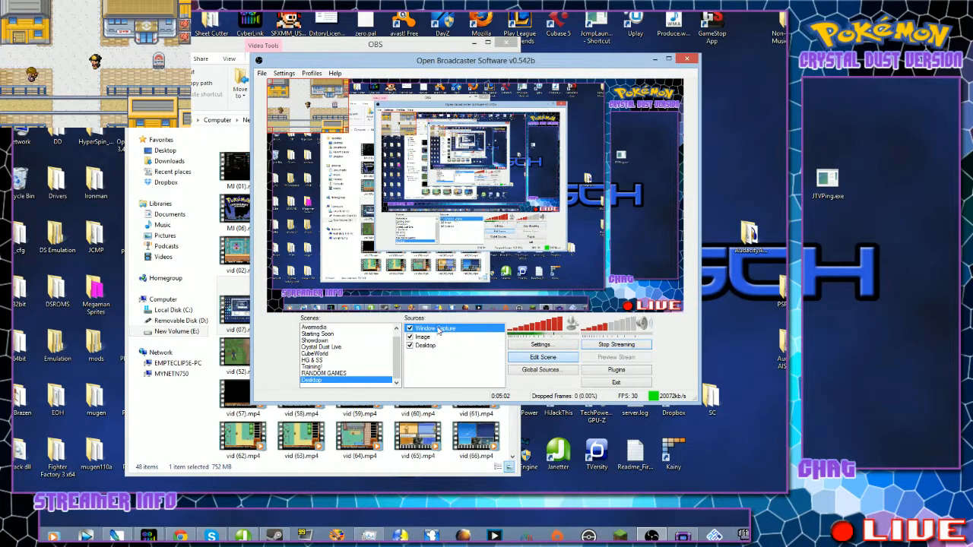
Step: Use the Window Capture source's context menu to move it below Image
right_click(437, 328)
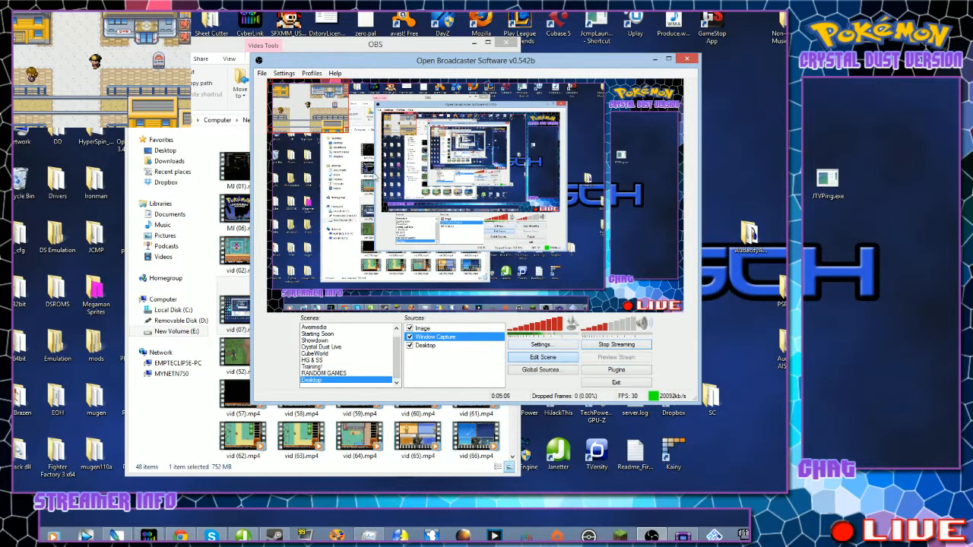
mouse_move(323, 171)
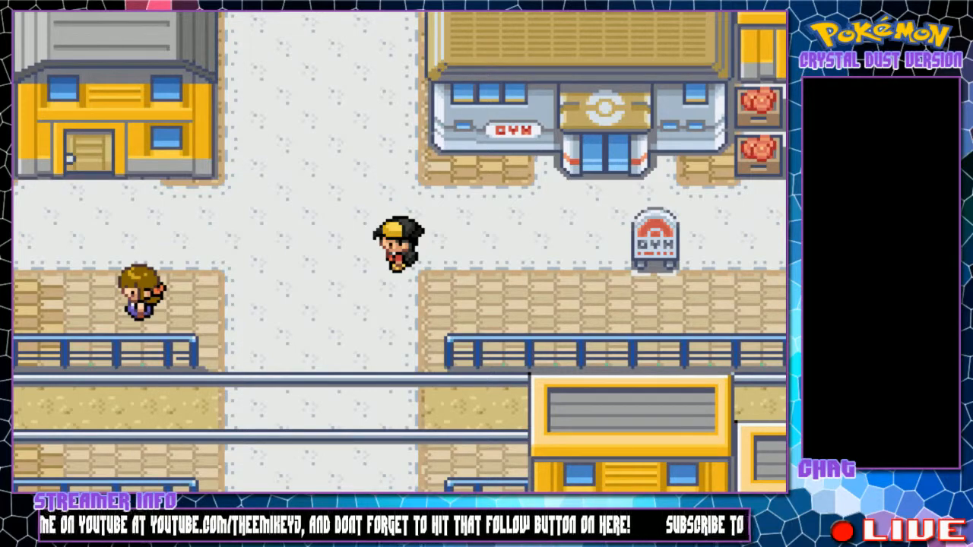
Step: Return to OBS and add a Text source keeping the default name Text
key("Right")
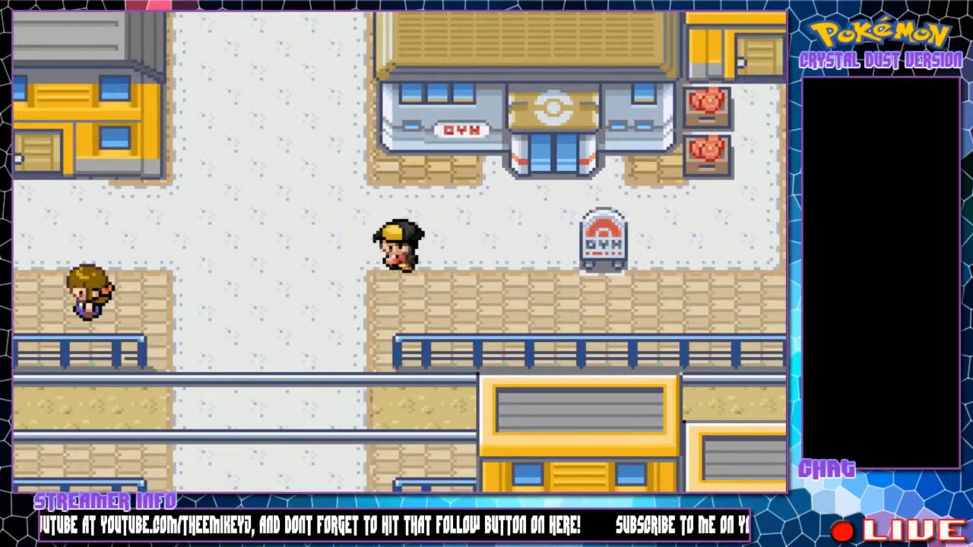
key("Right")
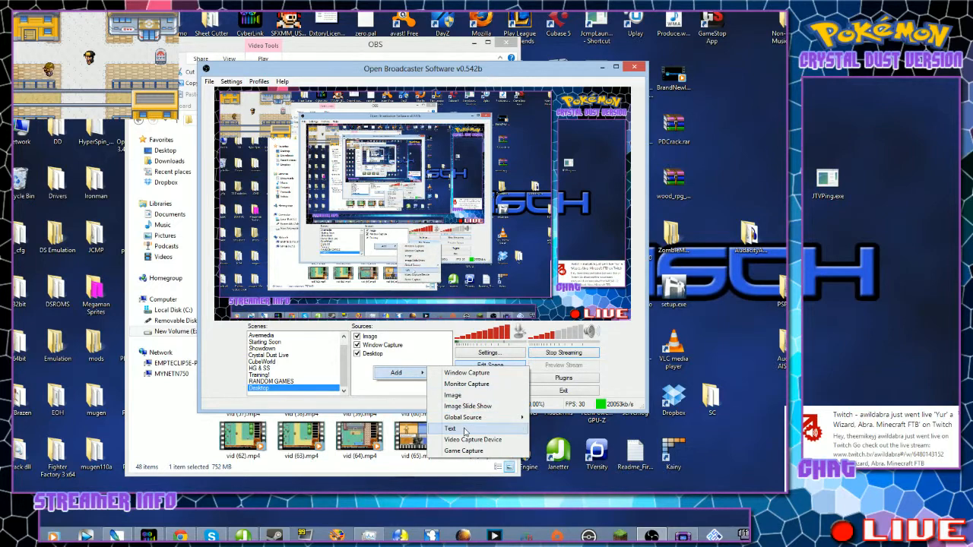
left_click(450, 428)
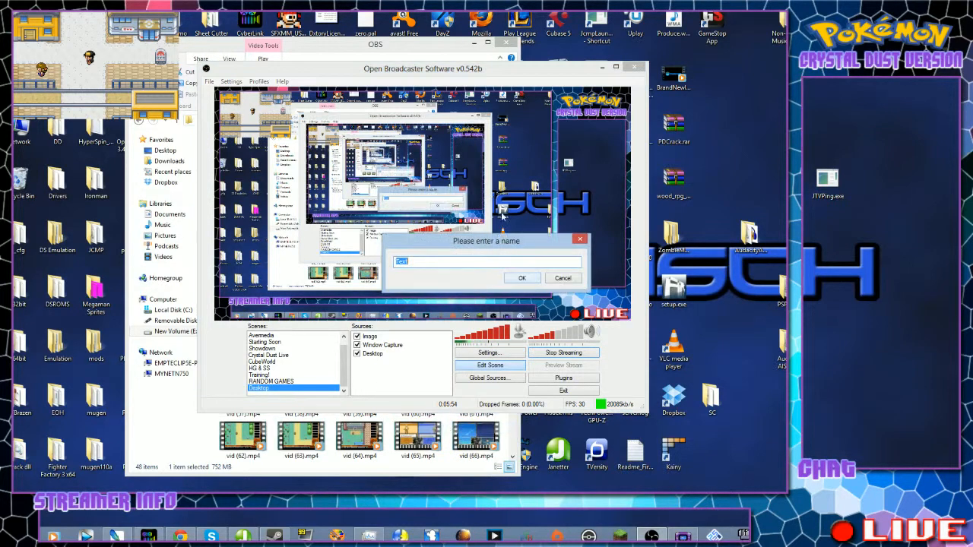
left_click(522, 277)
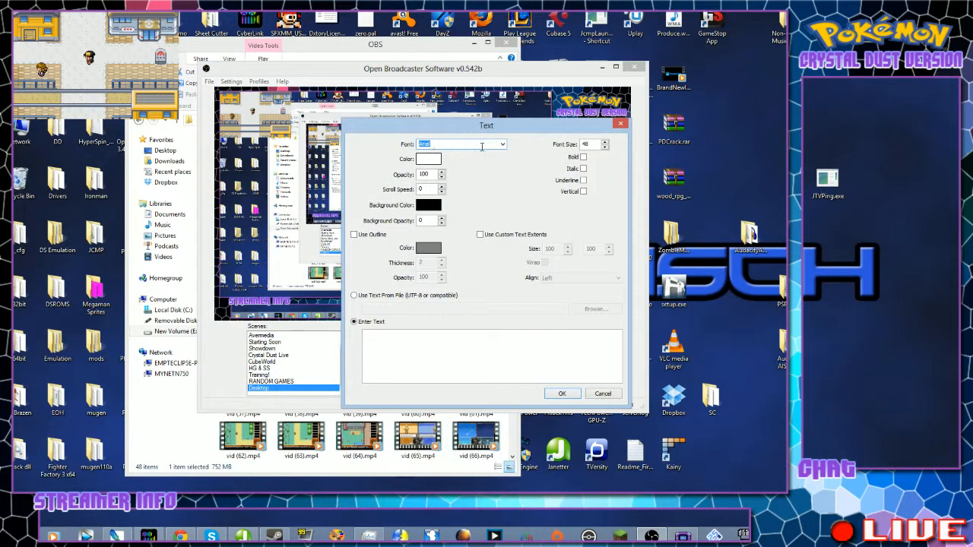
Step: Set the Text source's font to Dimitri
left_click(501, 144)
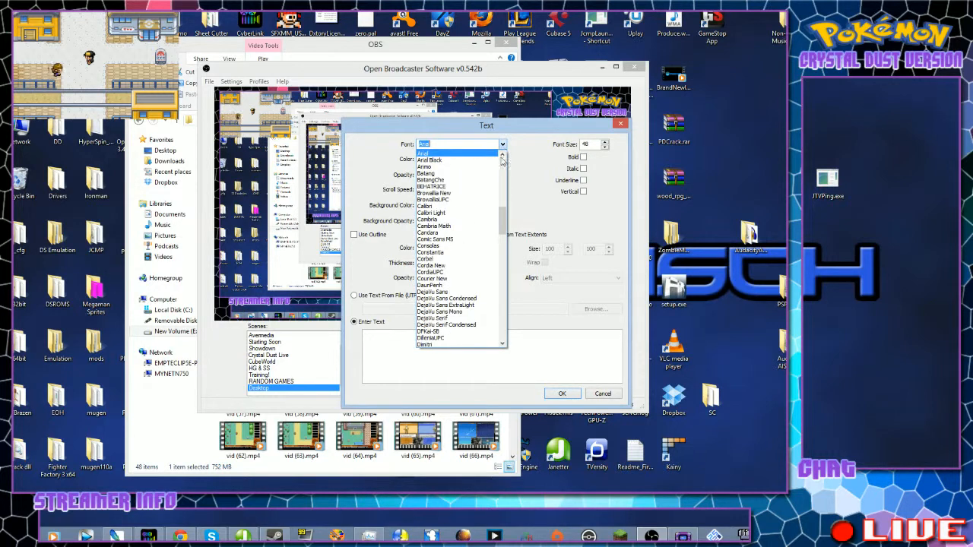
scroll("down", 3)
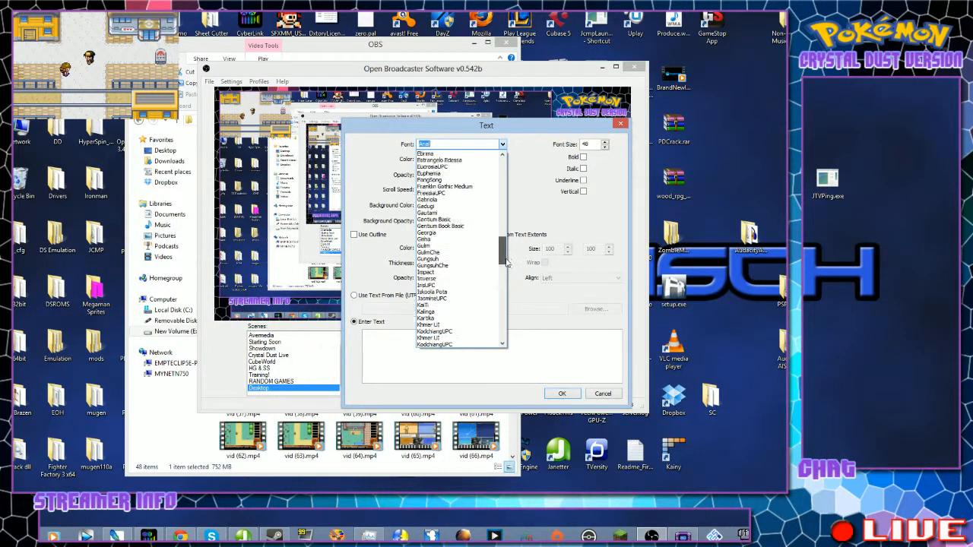
scroll("down", 3)
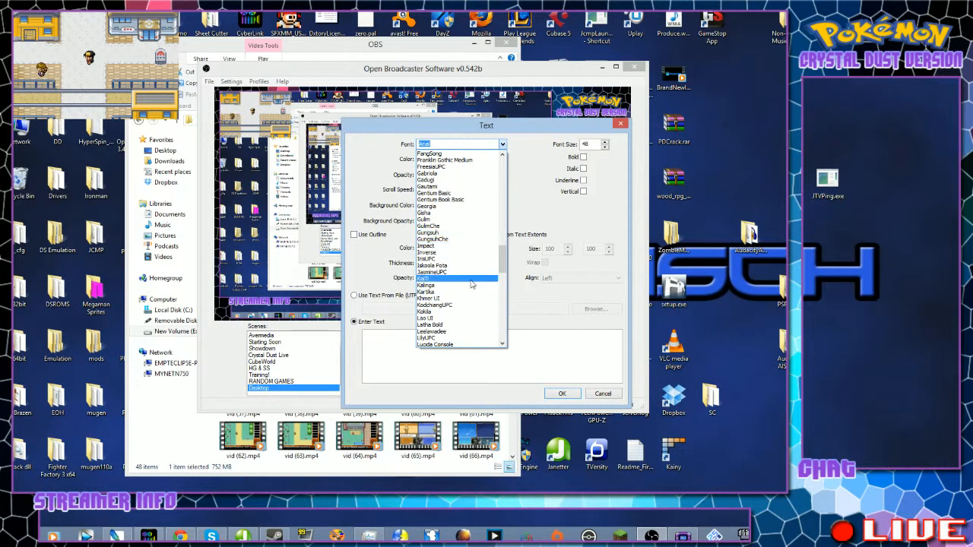
scroll("down", 3)
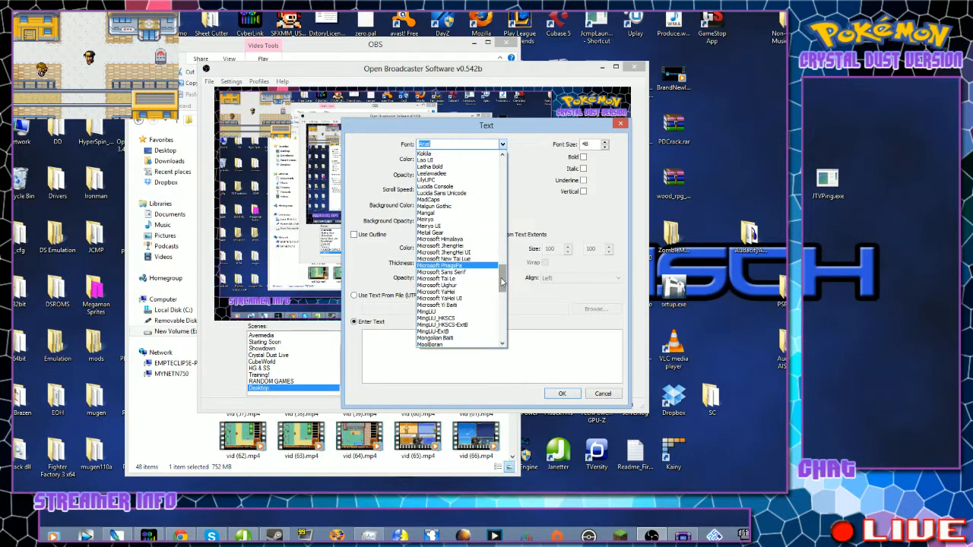
scroll("up", 3)
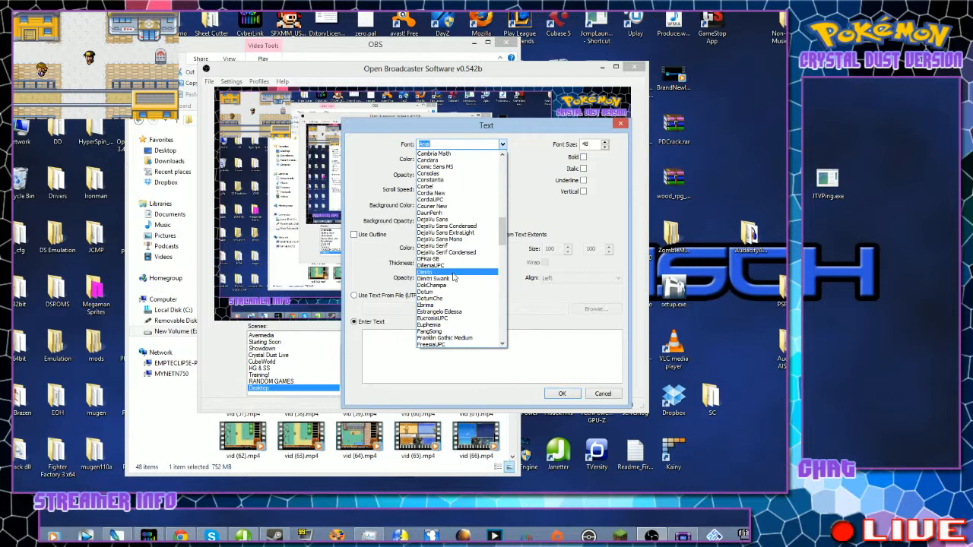
left_click(427, 277)
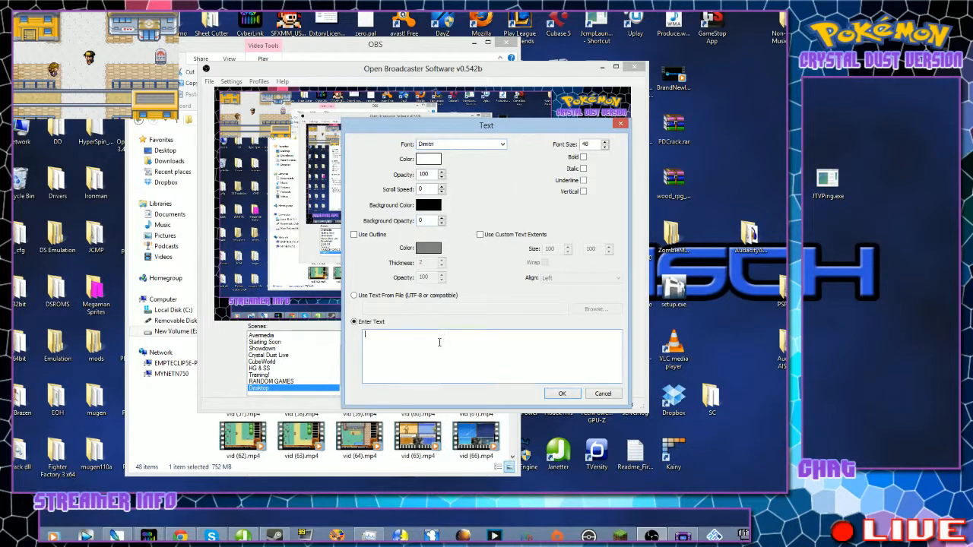
Step: Enter 'blah blah blah' as the text and confirm the Text settings
type("bla")
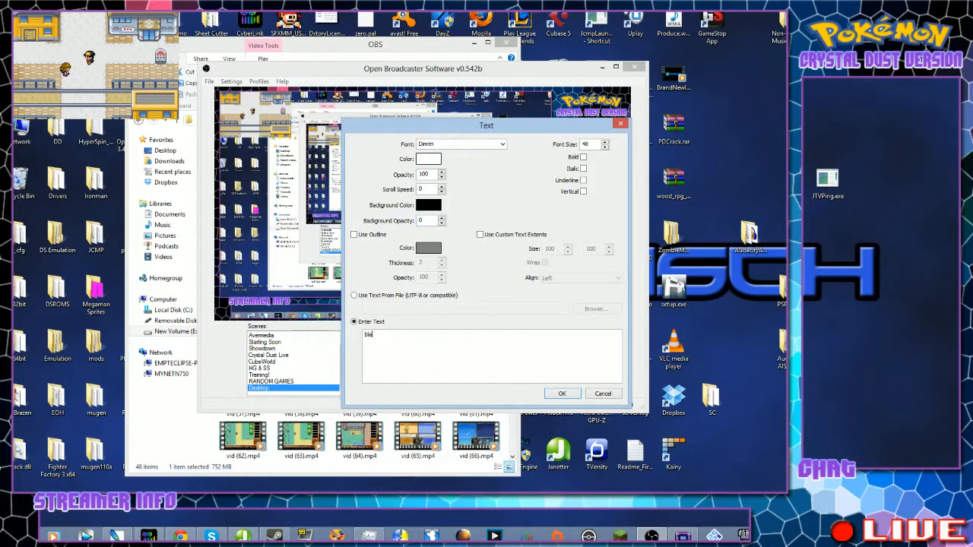
type("blah blah bo")
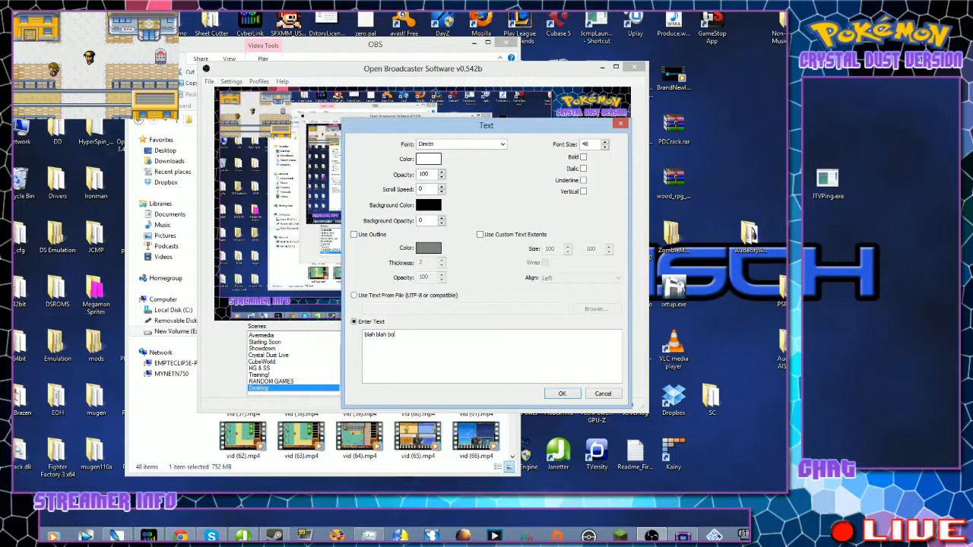
type("lah")
type("100")
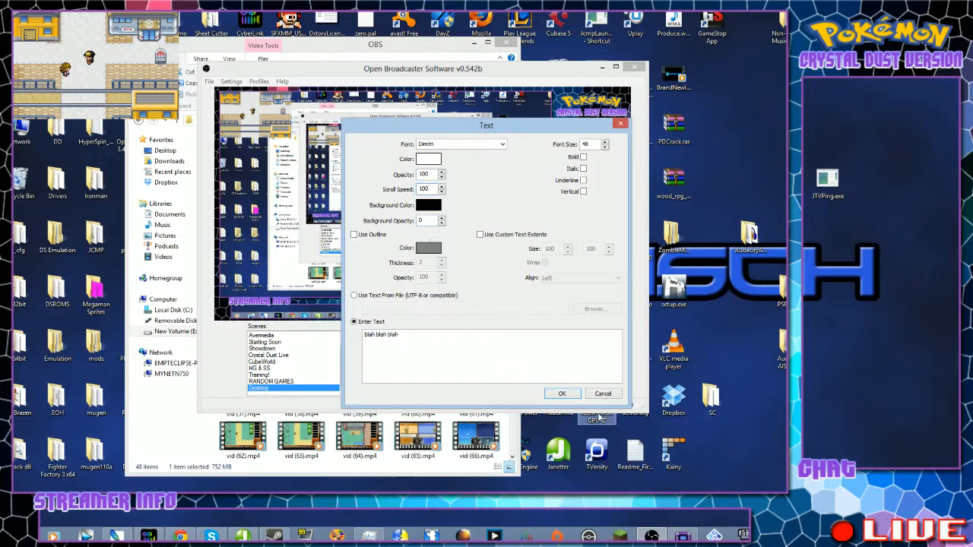
left_click(561, 393)
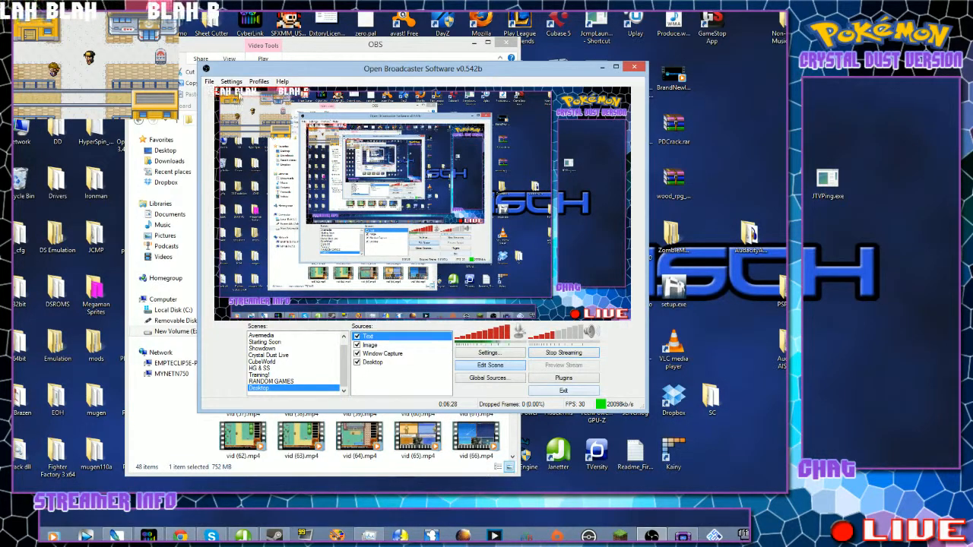